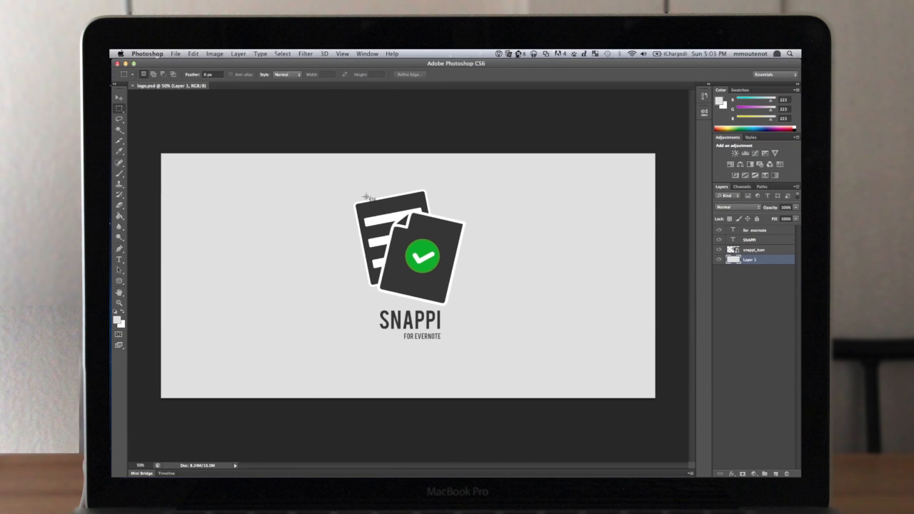
- Drag the Photoshop logo file onto the Snappi device in the Finder sidebar to share it
{"action": "left_click_drag", "start_coordinate": [364, 196], "coordinate": [475, 346]}
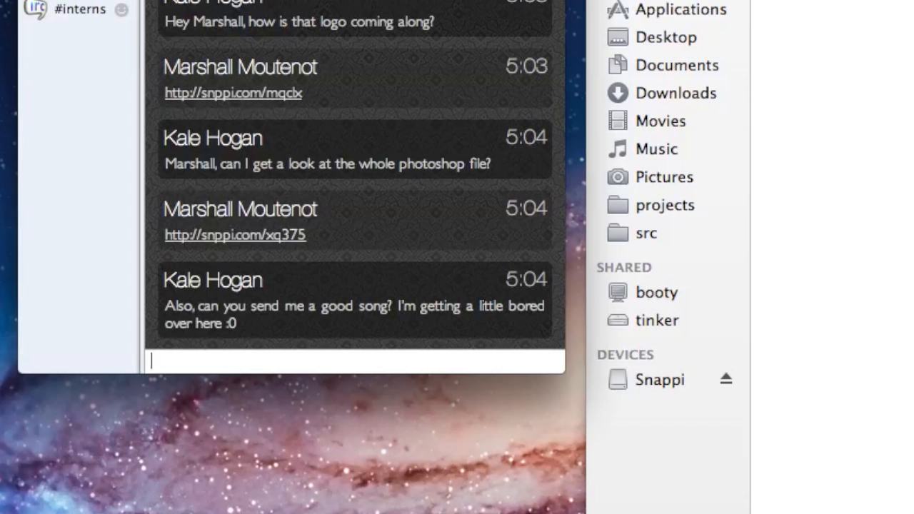
{"action": "mouse_move", "coordinate": [258, 366]}
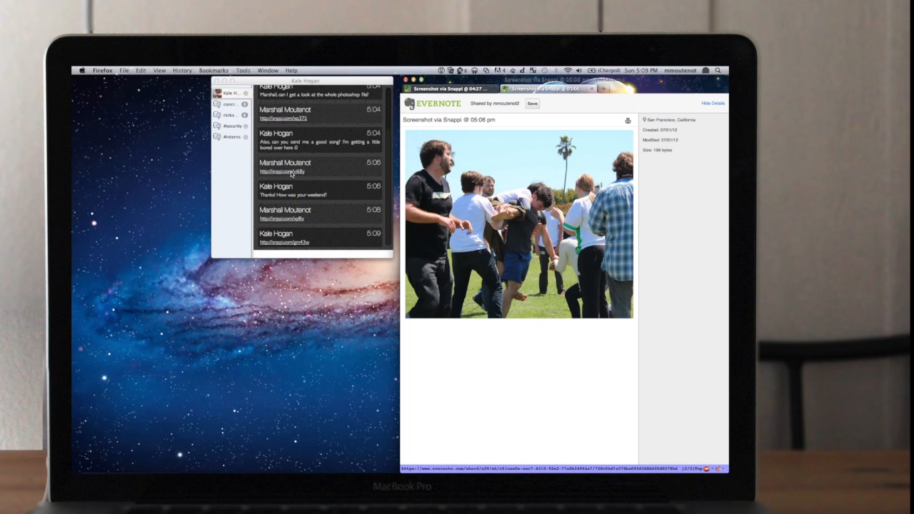
- Open Kale's latest snppi.com link from the chat to view the Zdarlight audio note
{"action": "left_click", "coordinate": [647, 88]}
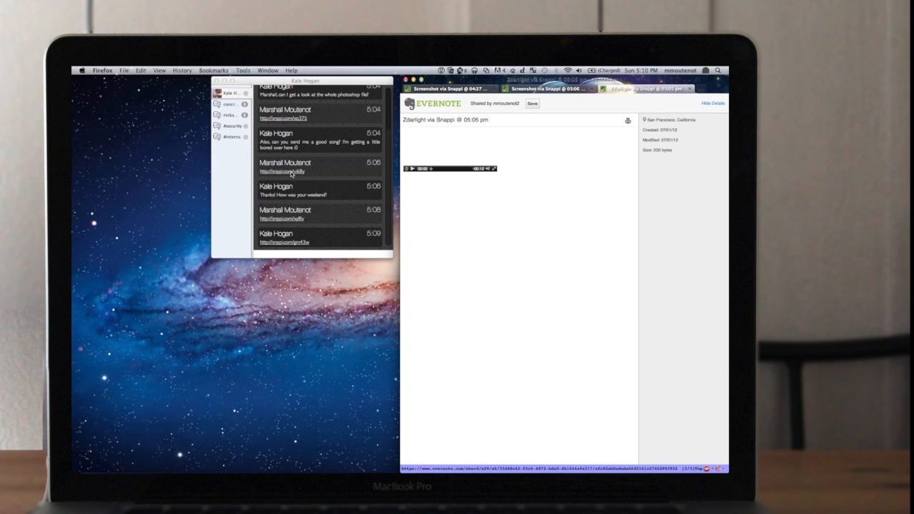